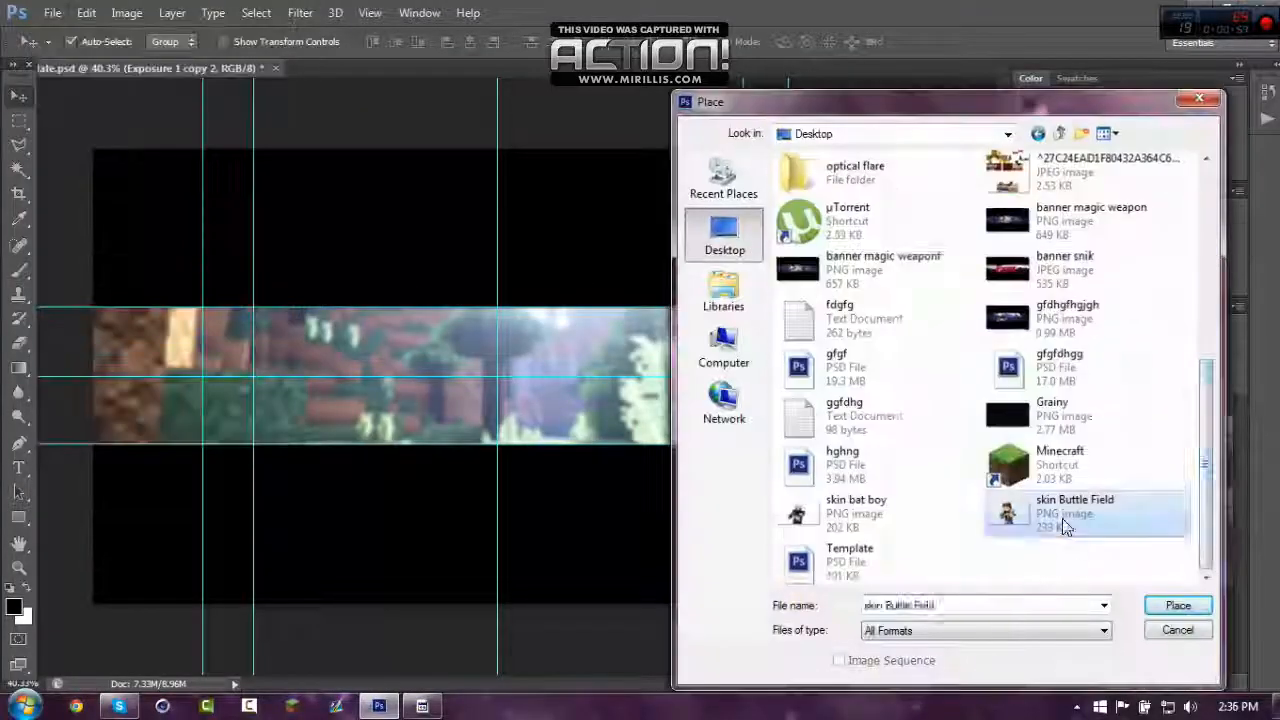
Place the Minecraft skin PNG, duplicate it, then scale it down and move it left.
left_click(1178, 604)
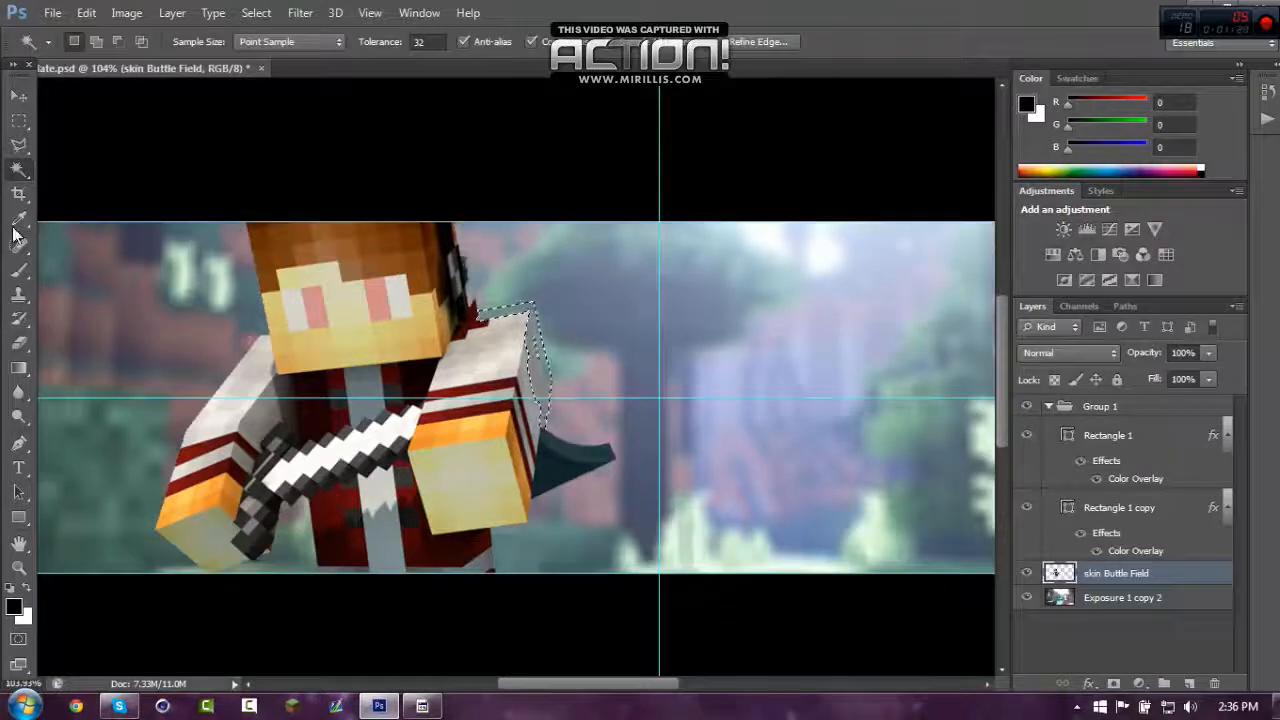
left_click(18, 194)
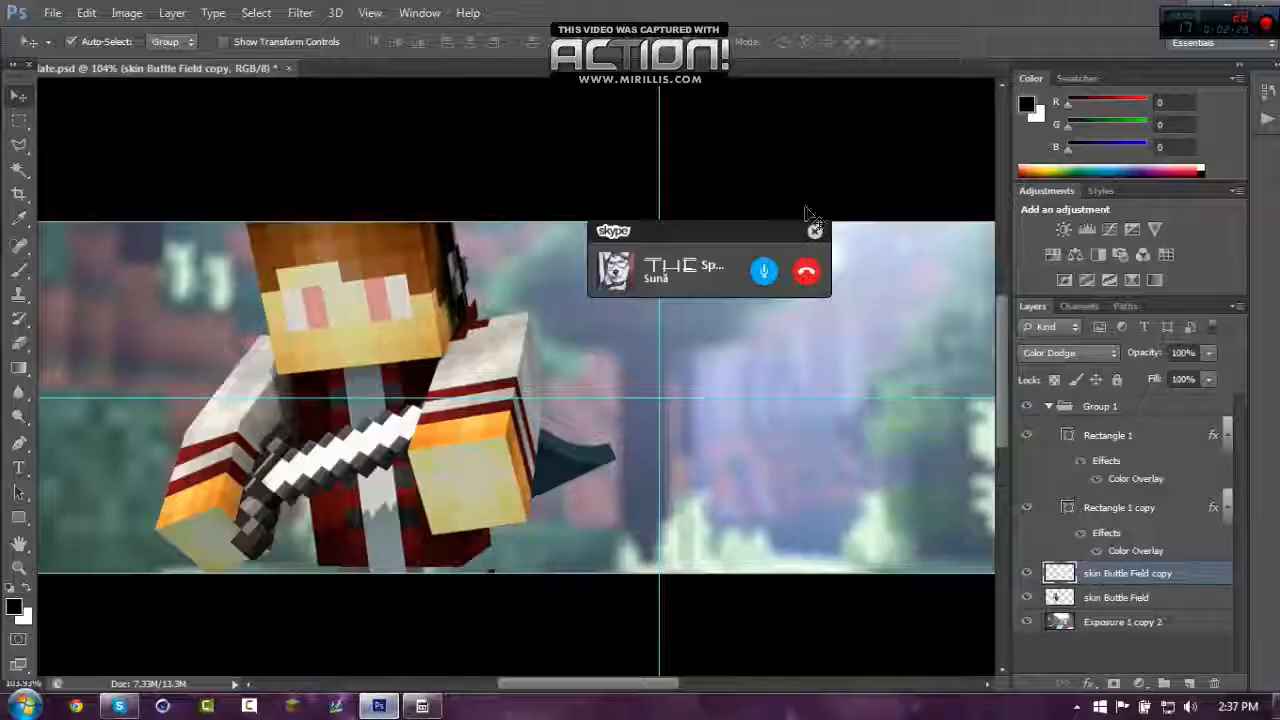
left_click(300, 12)
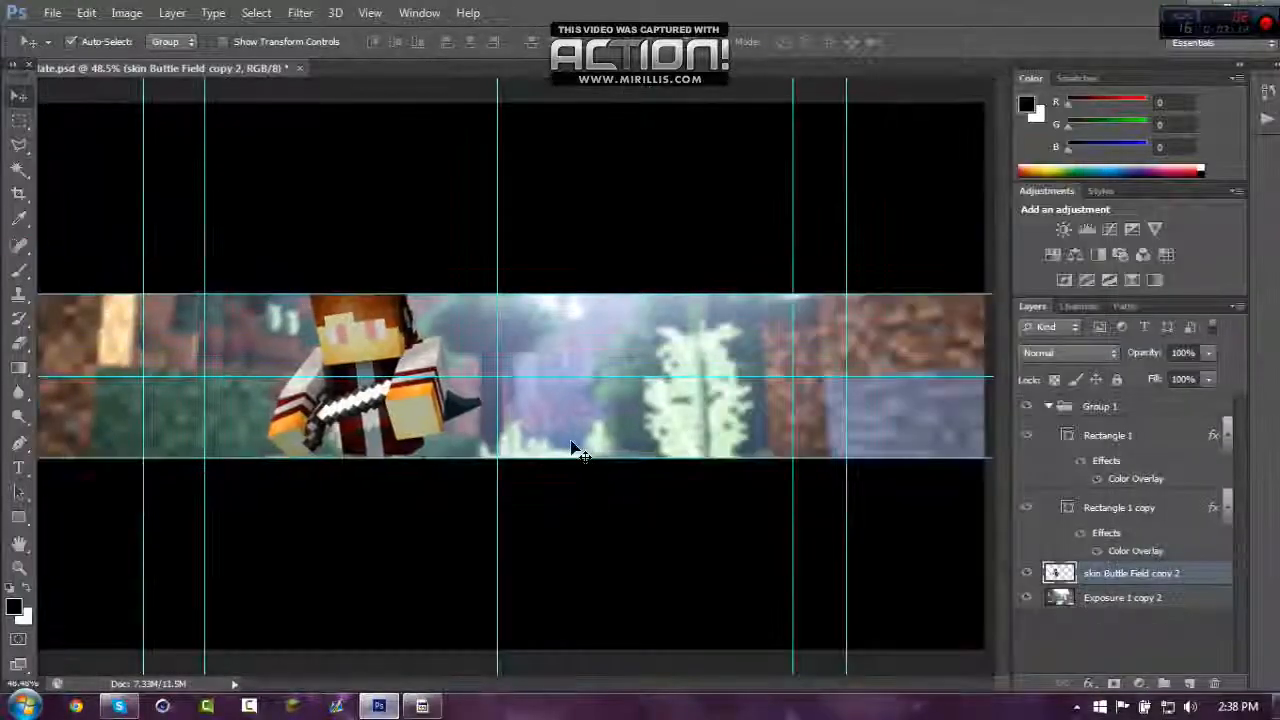
Place the optical flare image, duplicate it and blend it with Screen mode.
left_click(52, 12)
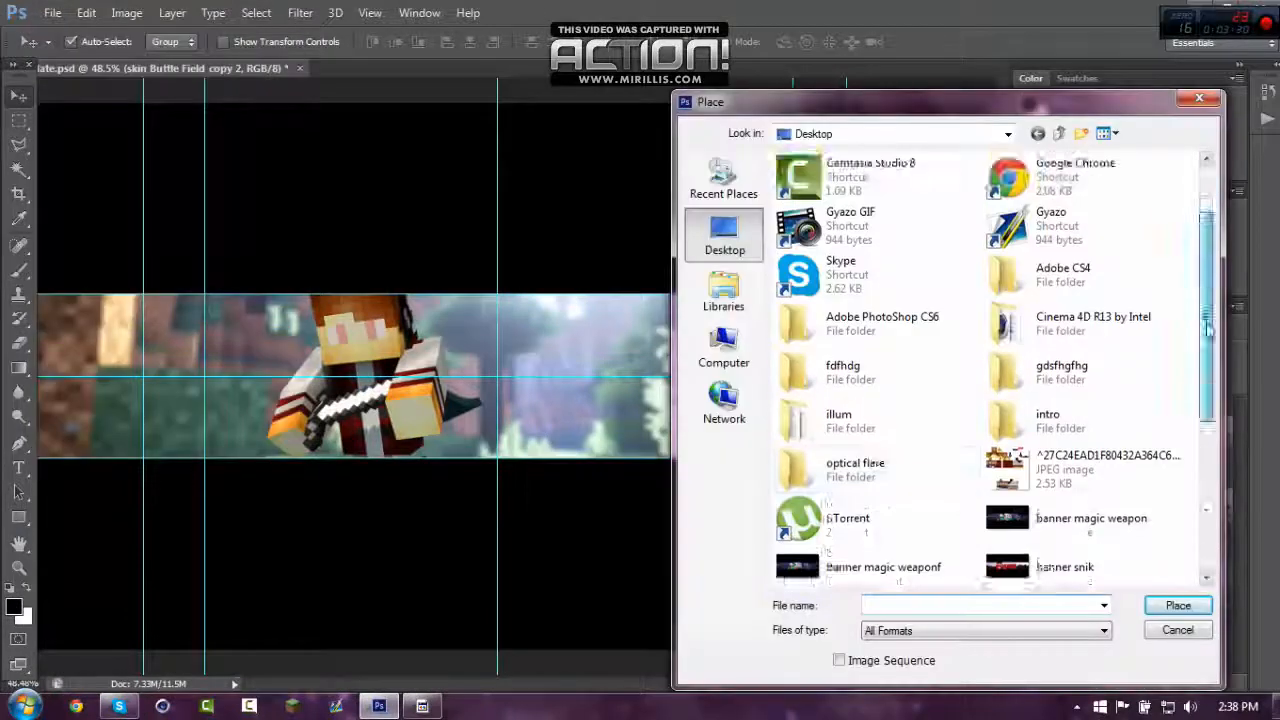
left_click(1178, 604)
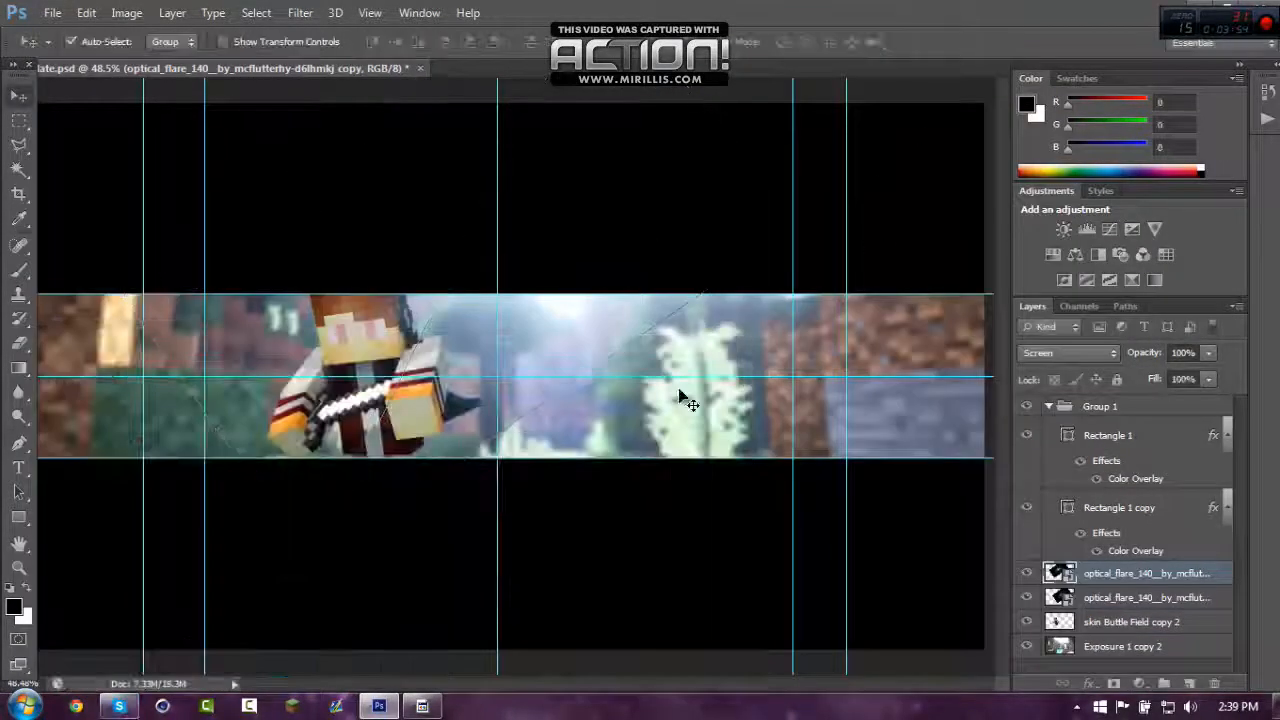
left_click(120, 704)
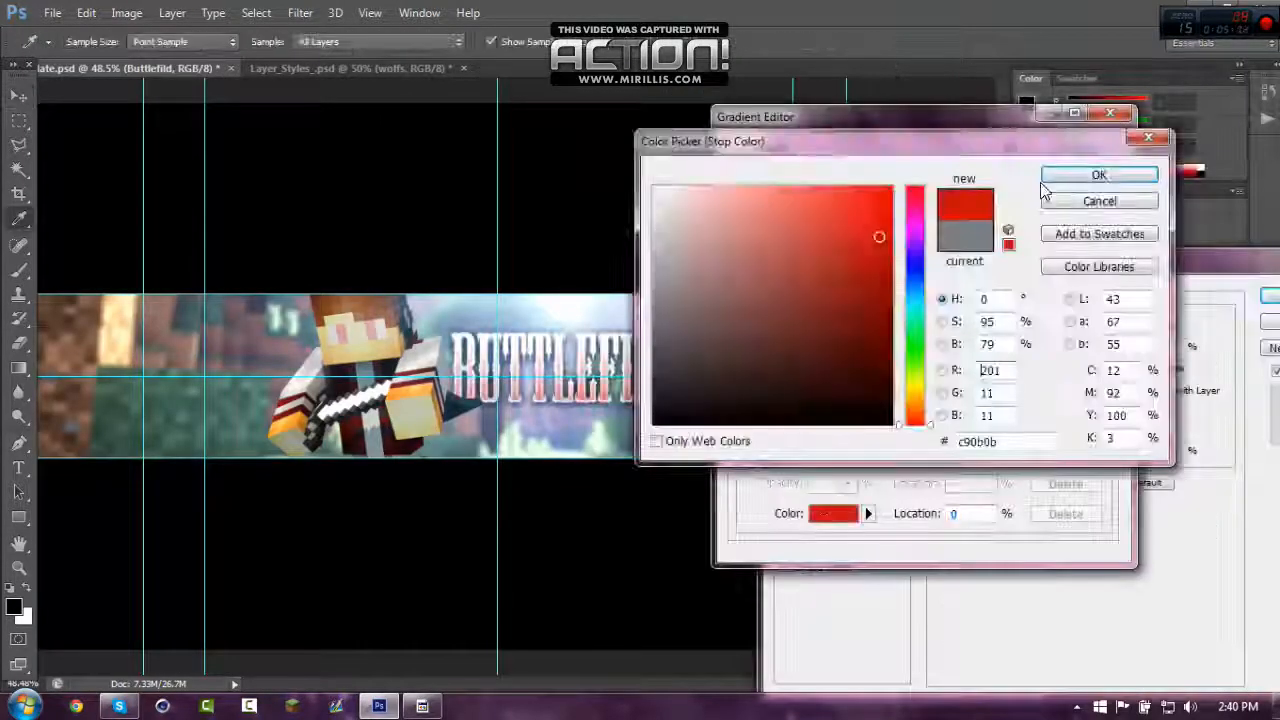
Confirm red for the title's gradient stop, with Overlay inner glow and drop shadow.
left_click(1098, 172)
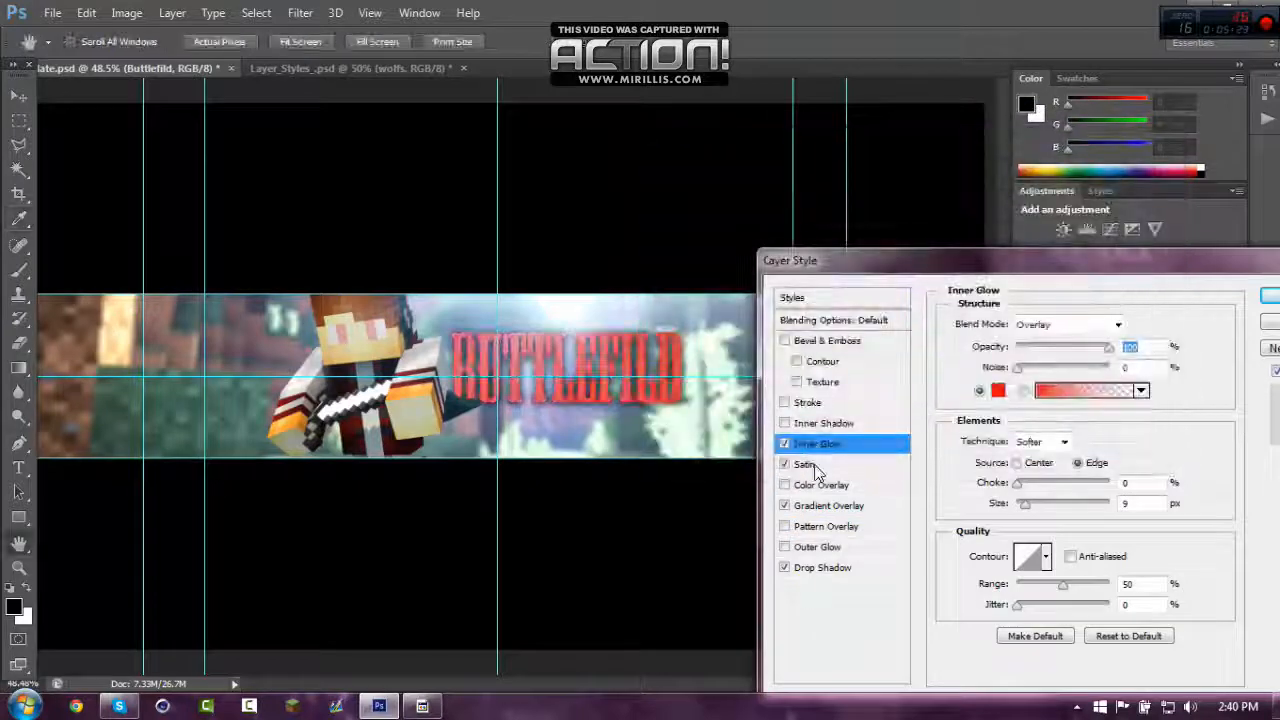